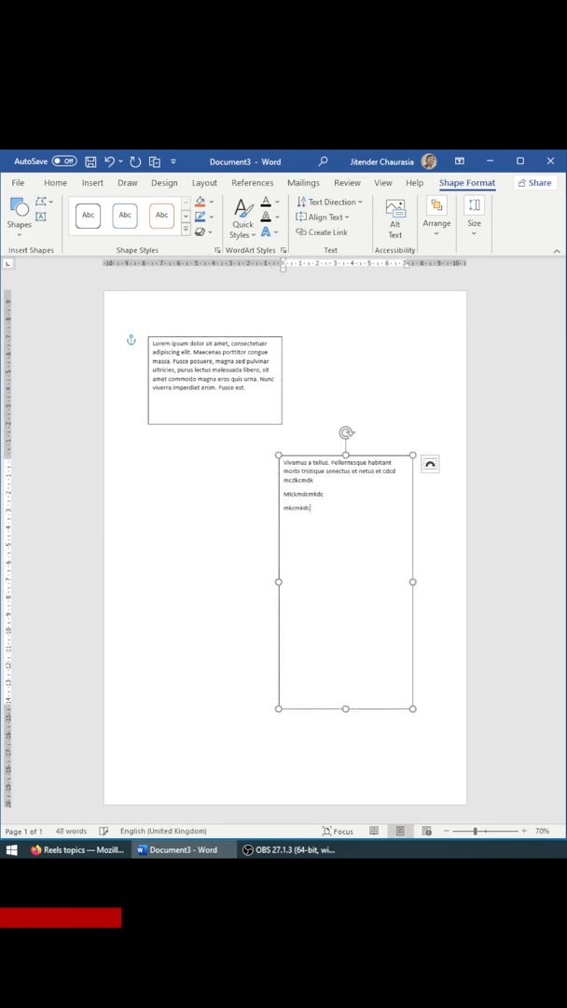
Add the line 'Mkcmkdc' at the end of the second text box.
{"action": "type", "text": "Mkcmkdc"}
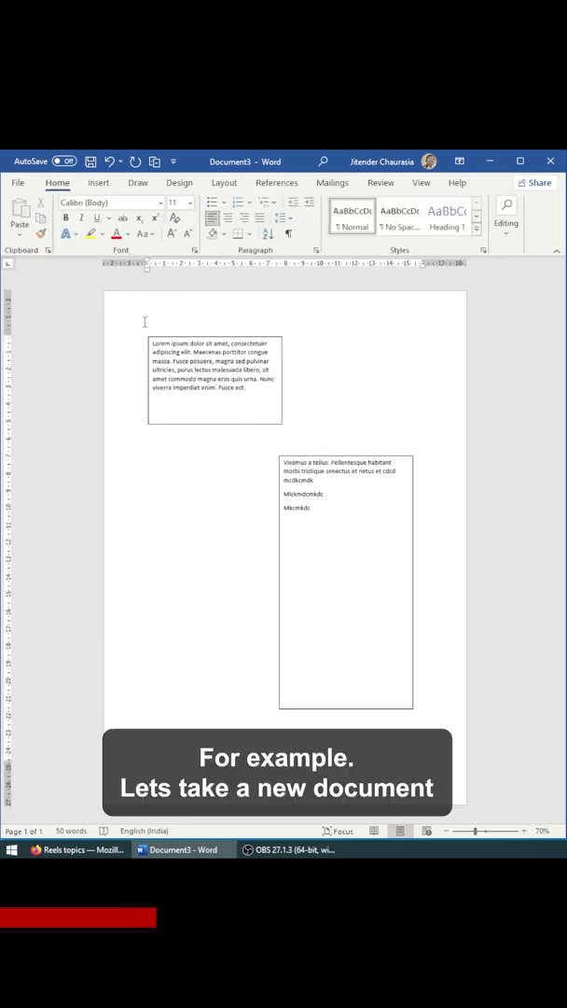
Draw a tall text box at the page's top left and paste a duplicate of it.
{"action": "left_click", "coordinate": [98, 182]}
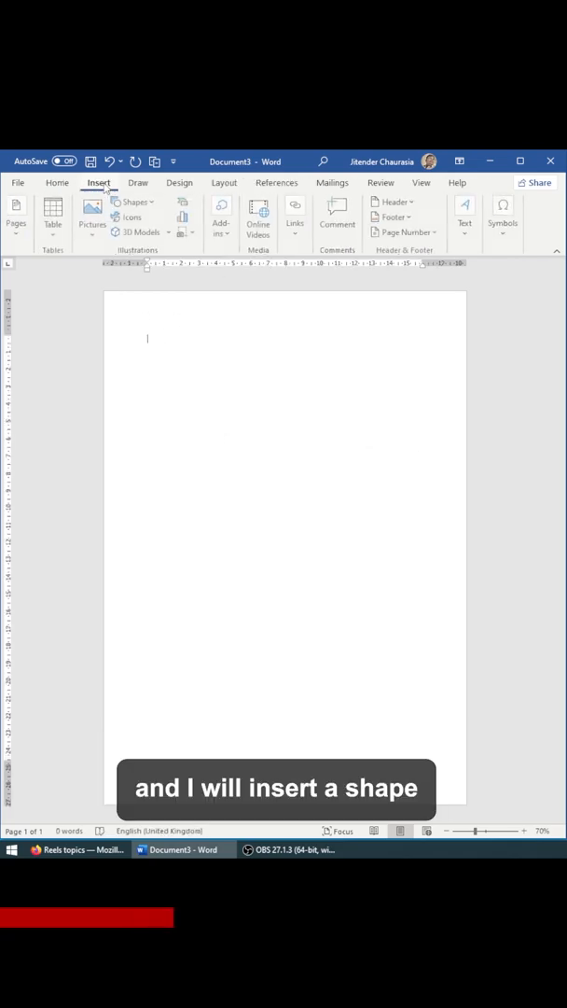
{"action": "left_click", "coordinate": [134, 202]}
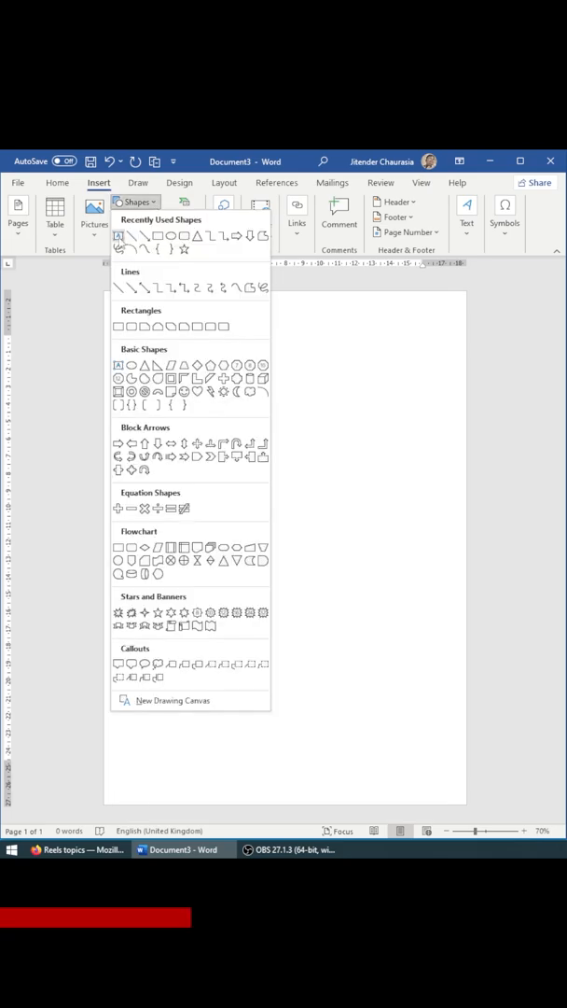
{"action": "left_click_drag", "start_coordinate": [147, 334], "coordinate": [248, 504]}
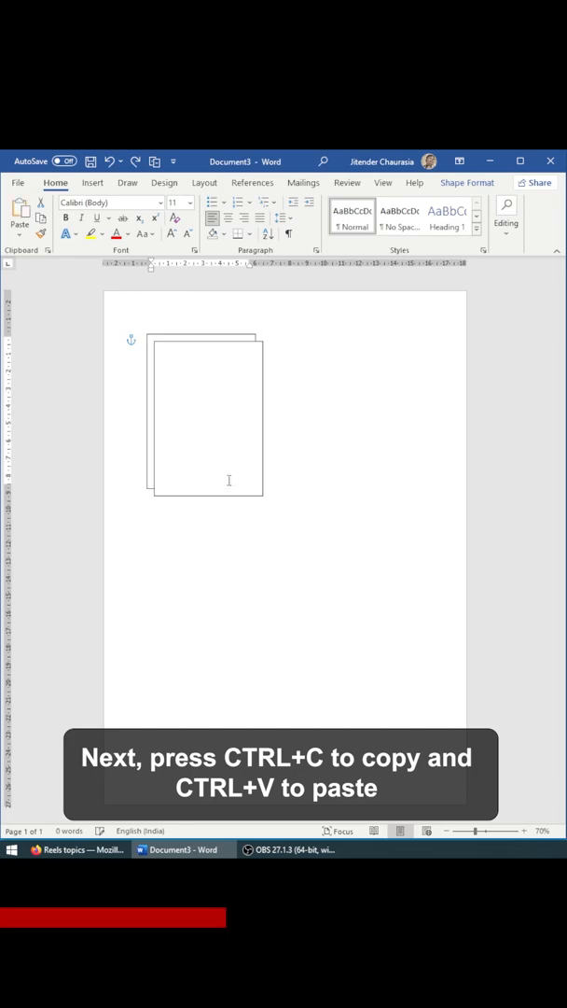
{"action": "key", "text": "ctrl+v"}
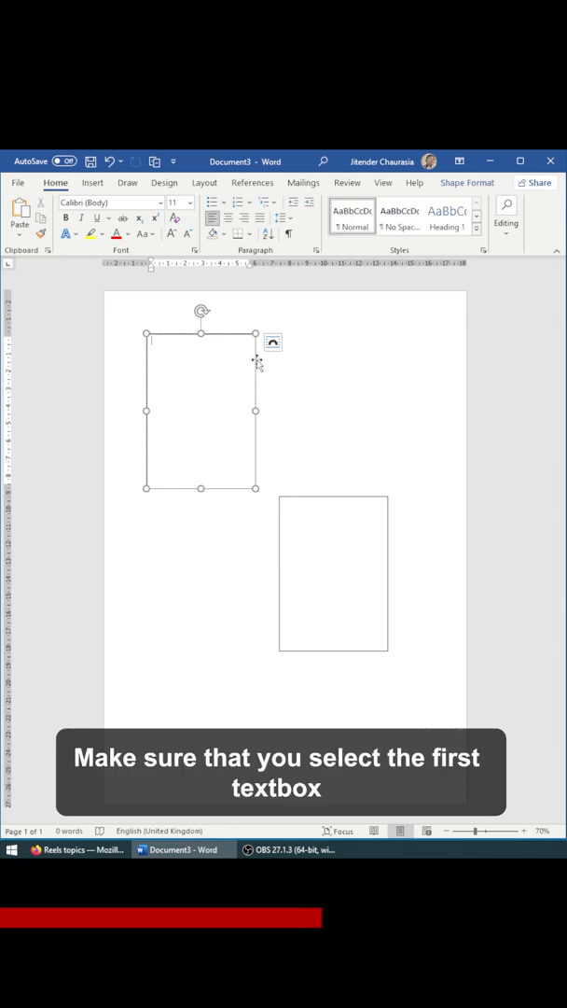
Start Create Link on the first text box from the Shape Format tab.
{"action": "left_click", "coordinate": [466, 182]}
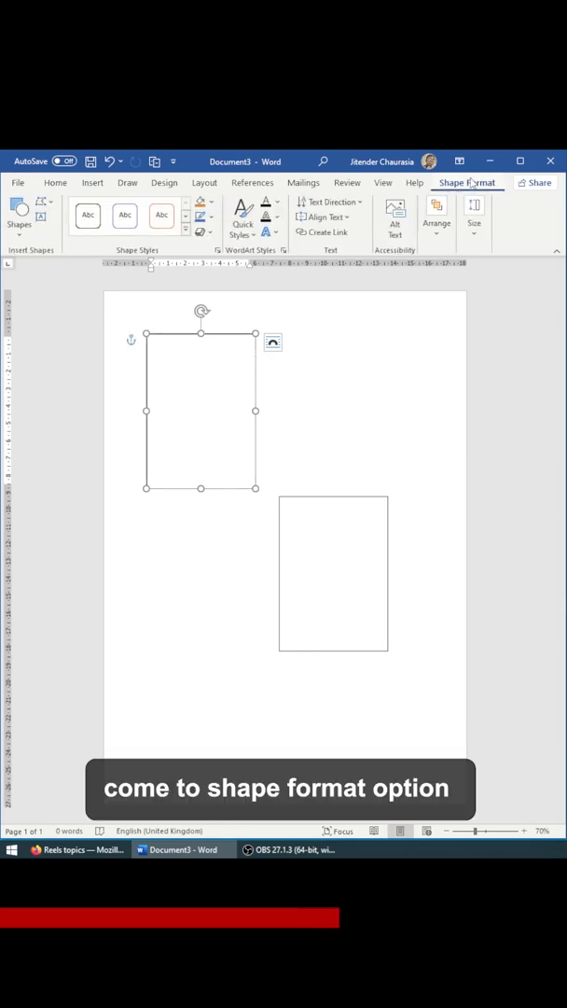
{"action": "mouse_move", "coordinate": [325, 233]}
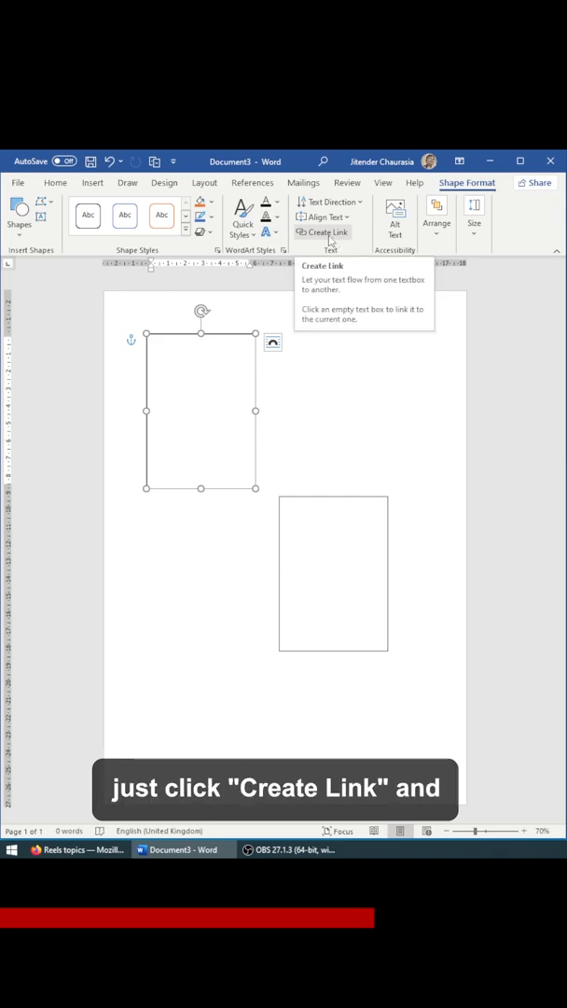
{"action": "left_click", "coordinate": [327, 232]}
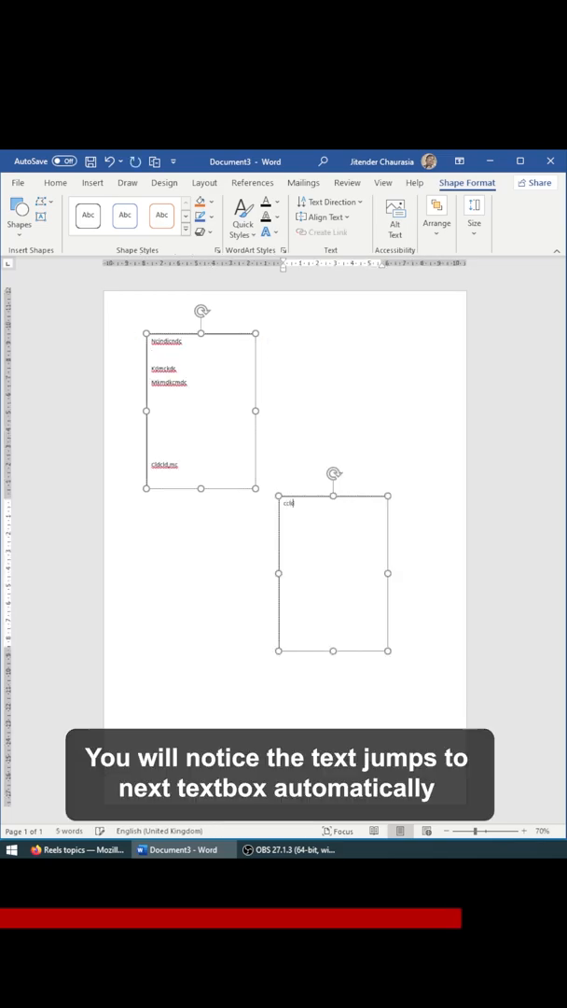
Type 'mkcm' into the linked boxes so text continues into the second box.
{"action": "type", "text": "mkcm"}
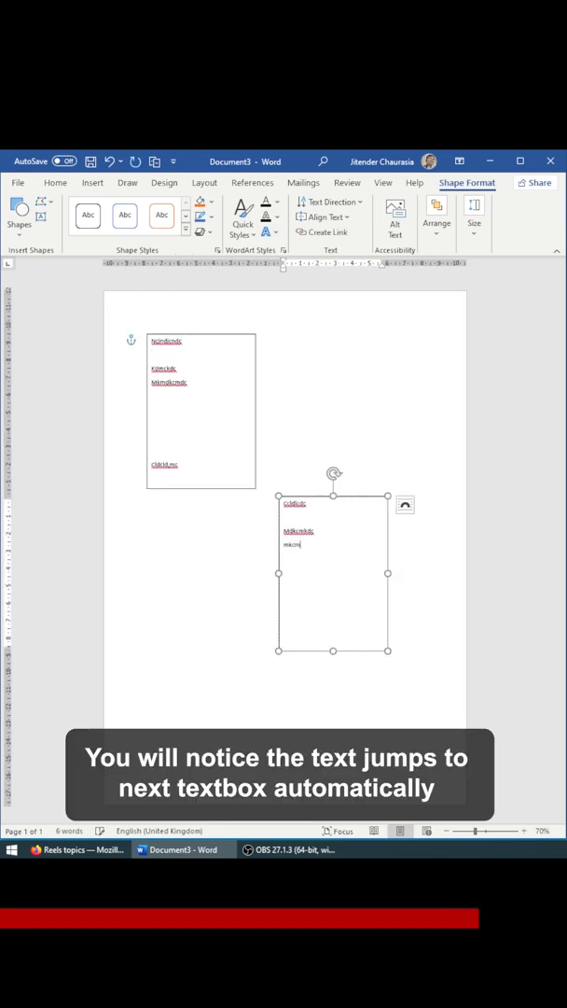